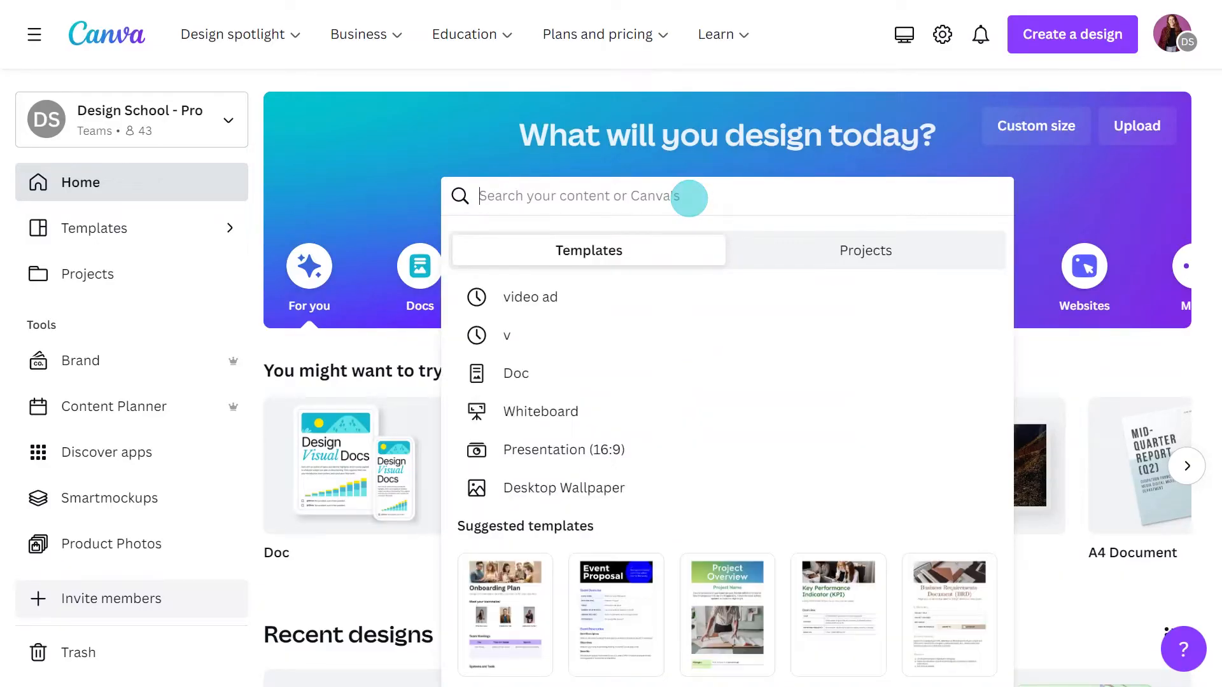
Search 'desktop wallpapers' templates and narrow the results to the Elegant style.
type("desktop wallpapers")
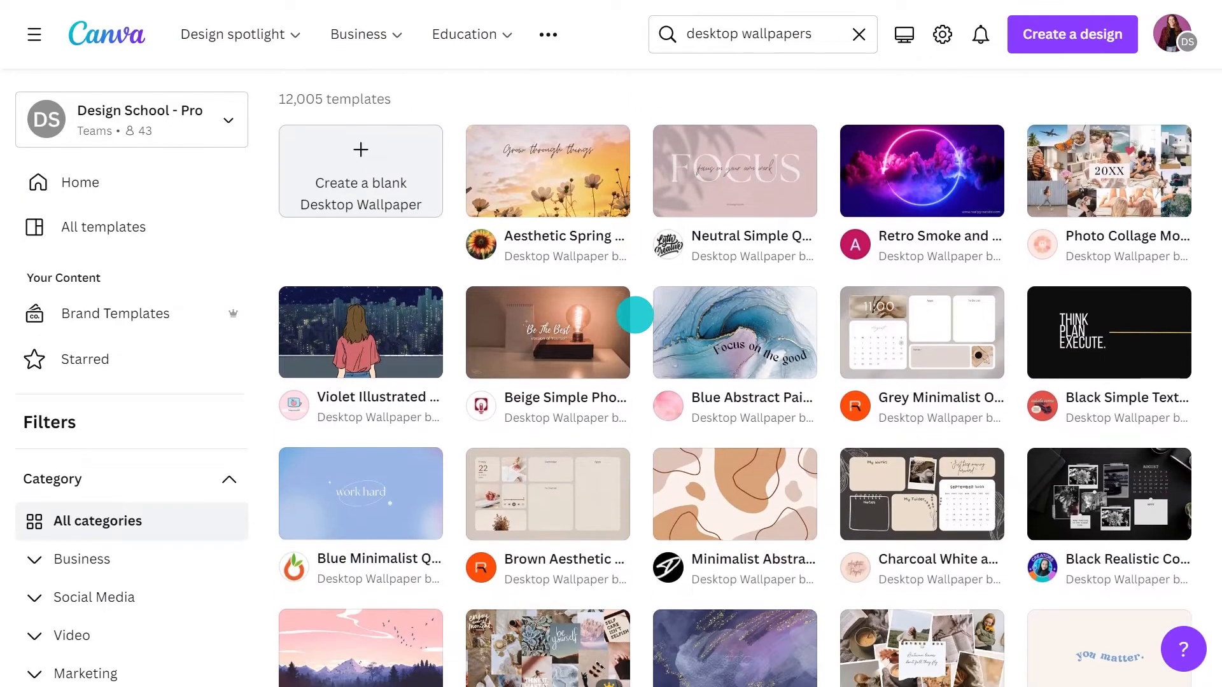
scroll("down", 3)
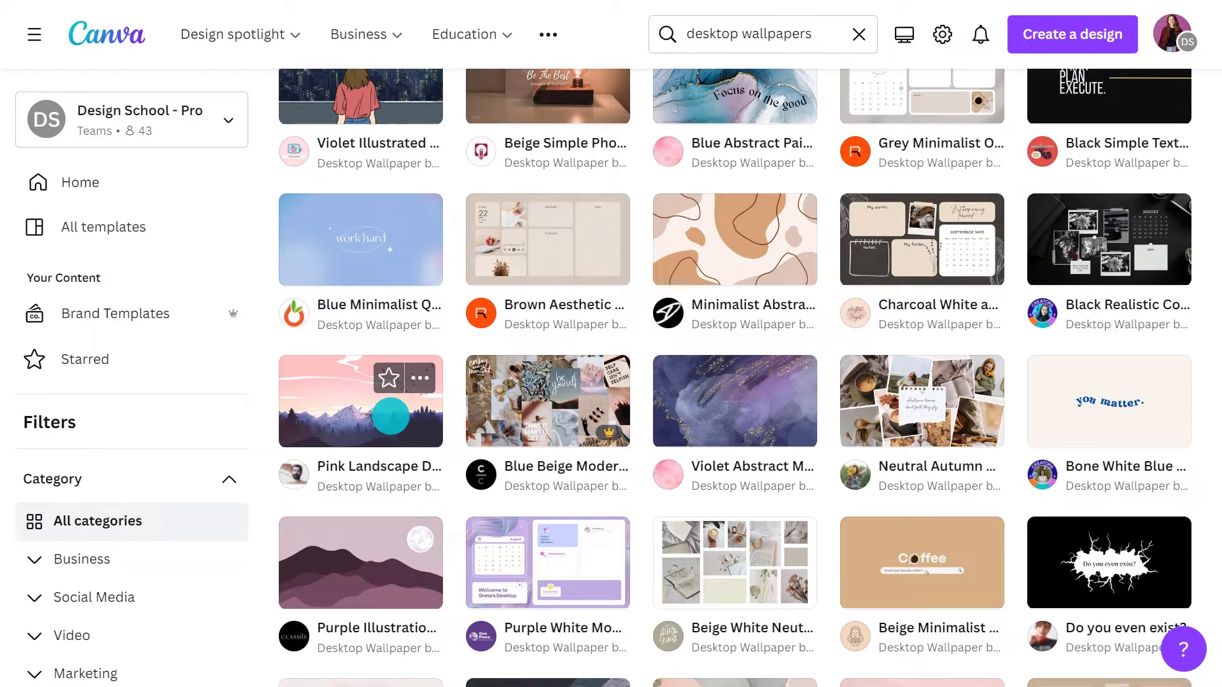
scroll("down", 3)
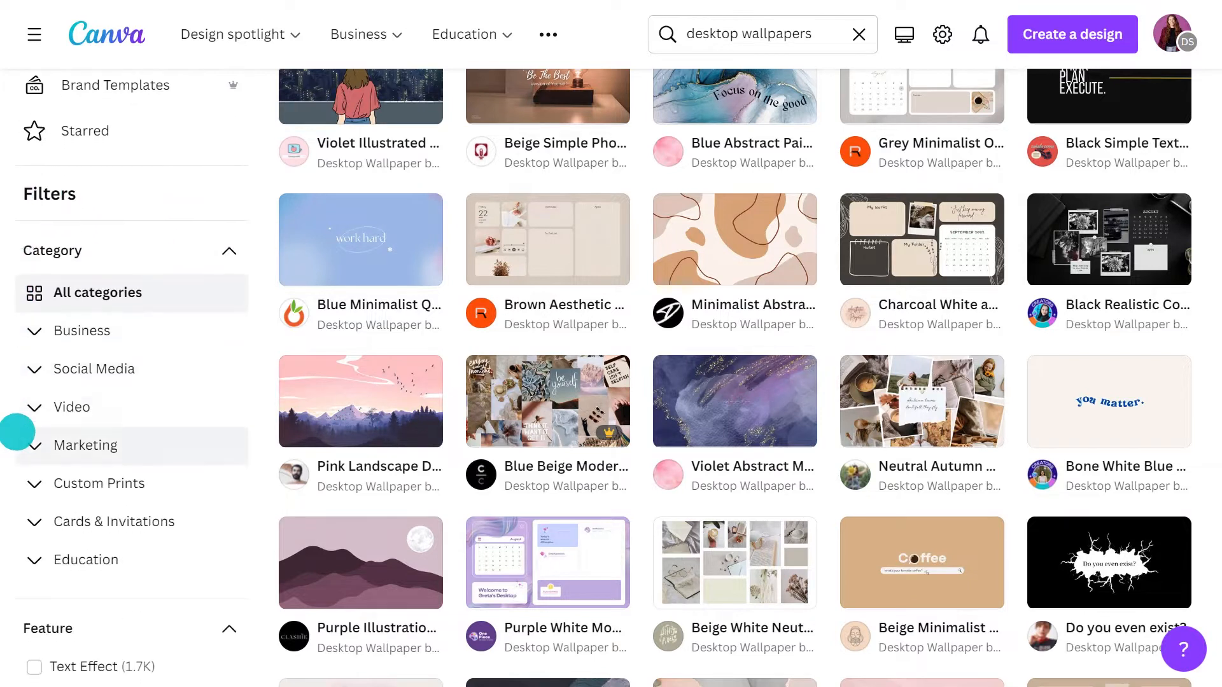
scroll("down", 3)
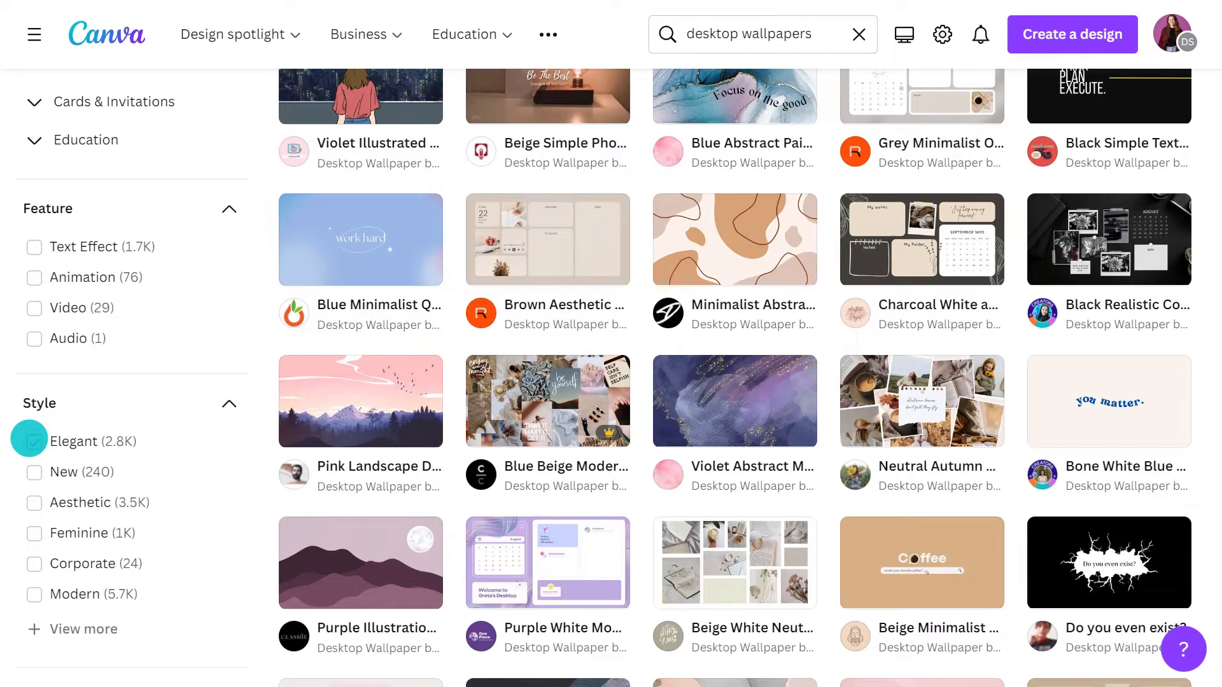
left_click(921, 563)
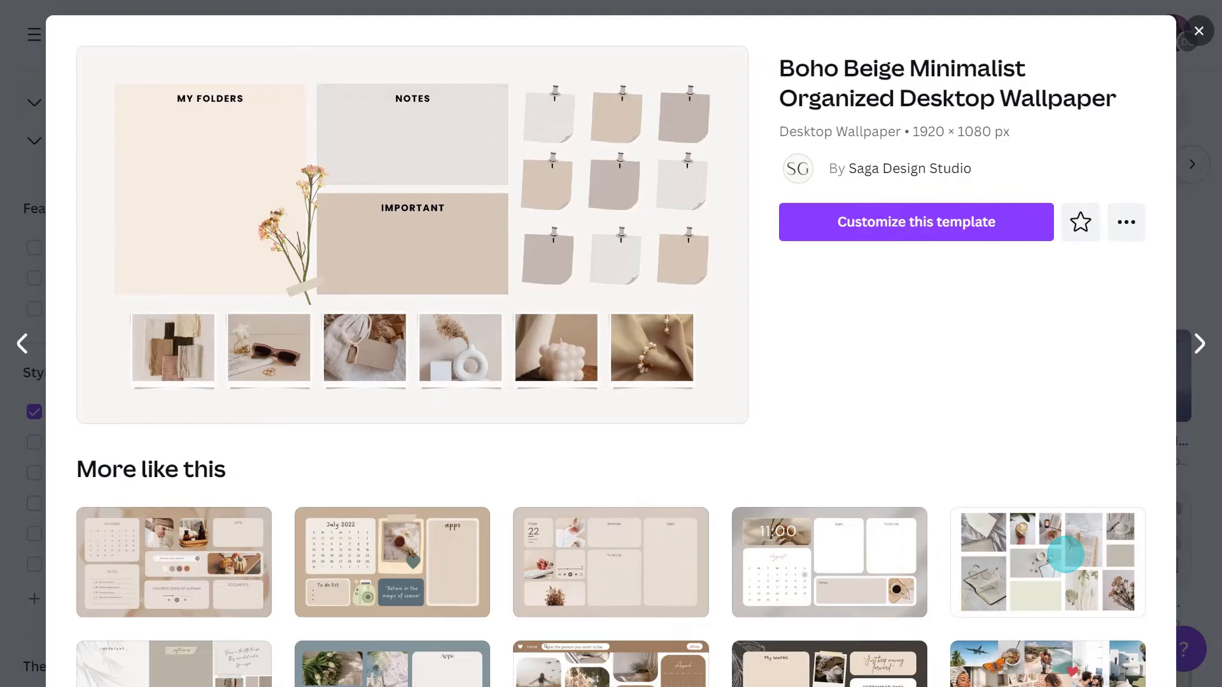
Customize the Boho Beige Minimalist template so it opens in the editor.
left_click(916, 222)
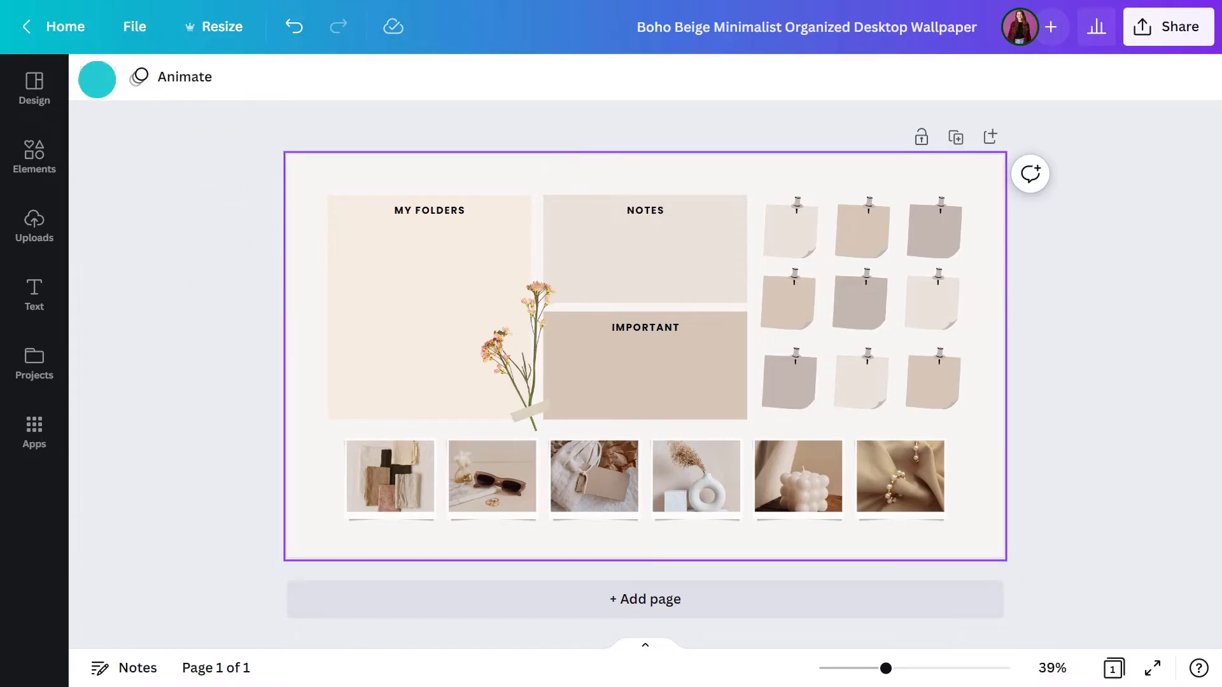
Make the background dark grey and search Elements for 'beach vacation' photos.
left_click(96, 79)
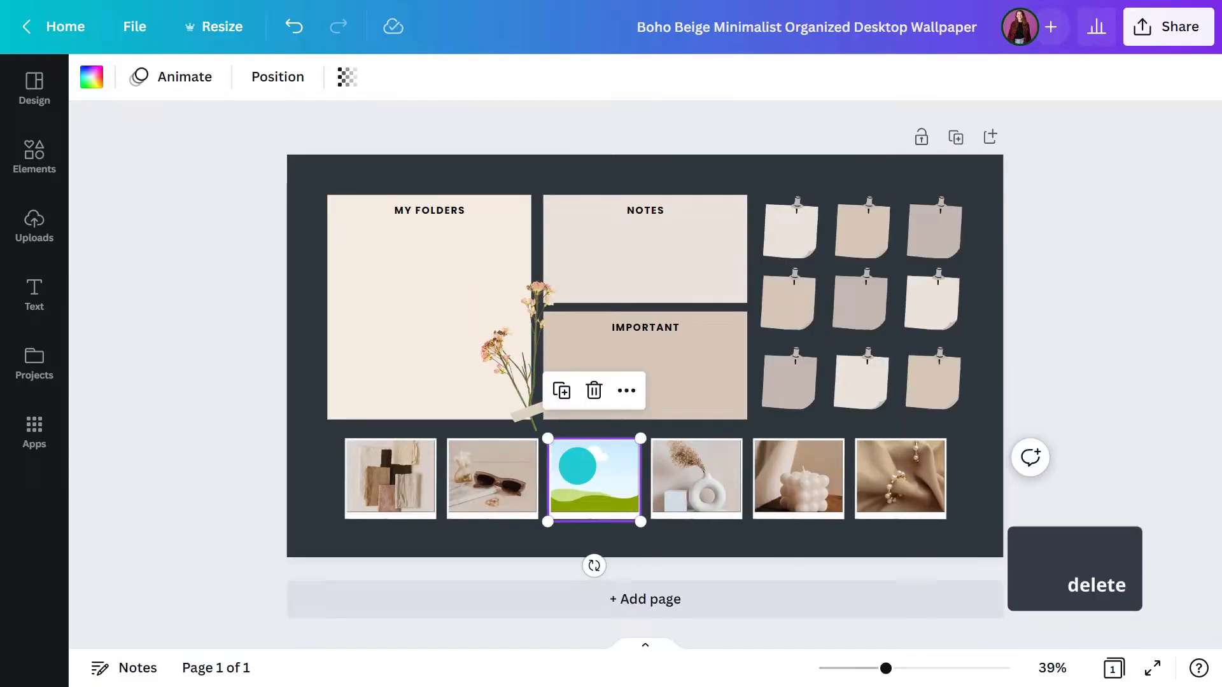
left_click(34, 153)
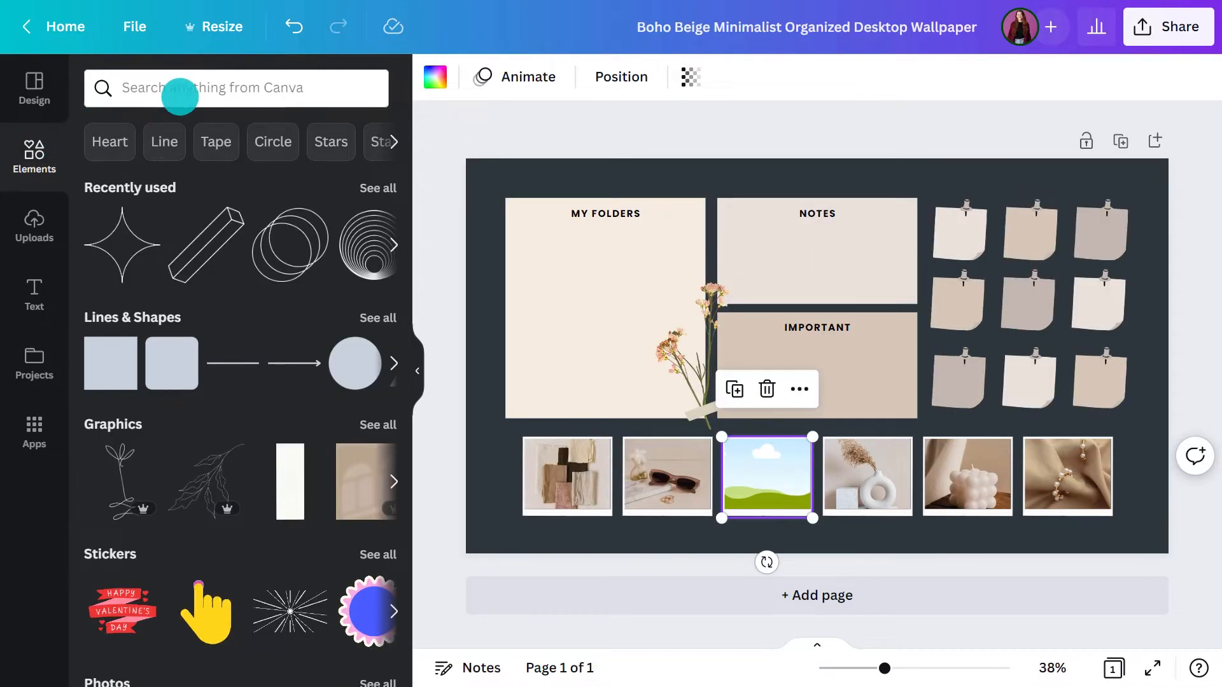
type("beach vacation")
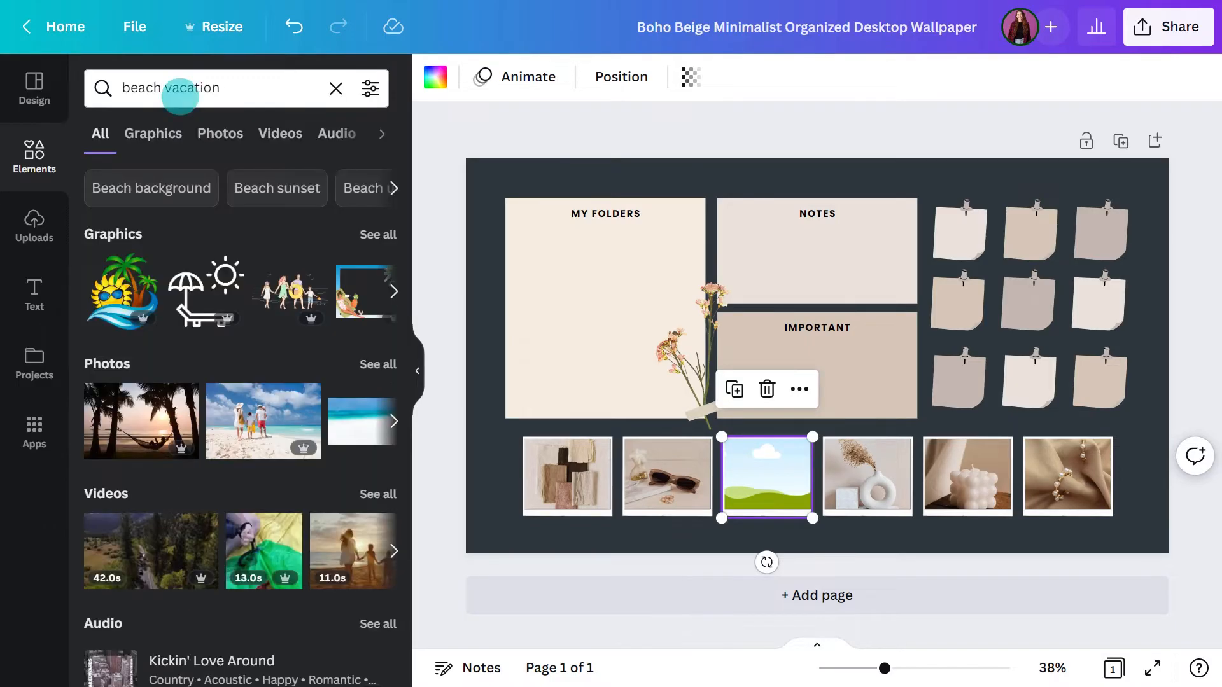
left_click(219, 134)
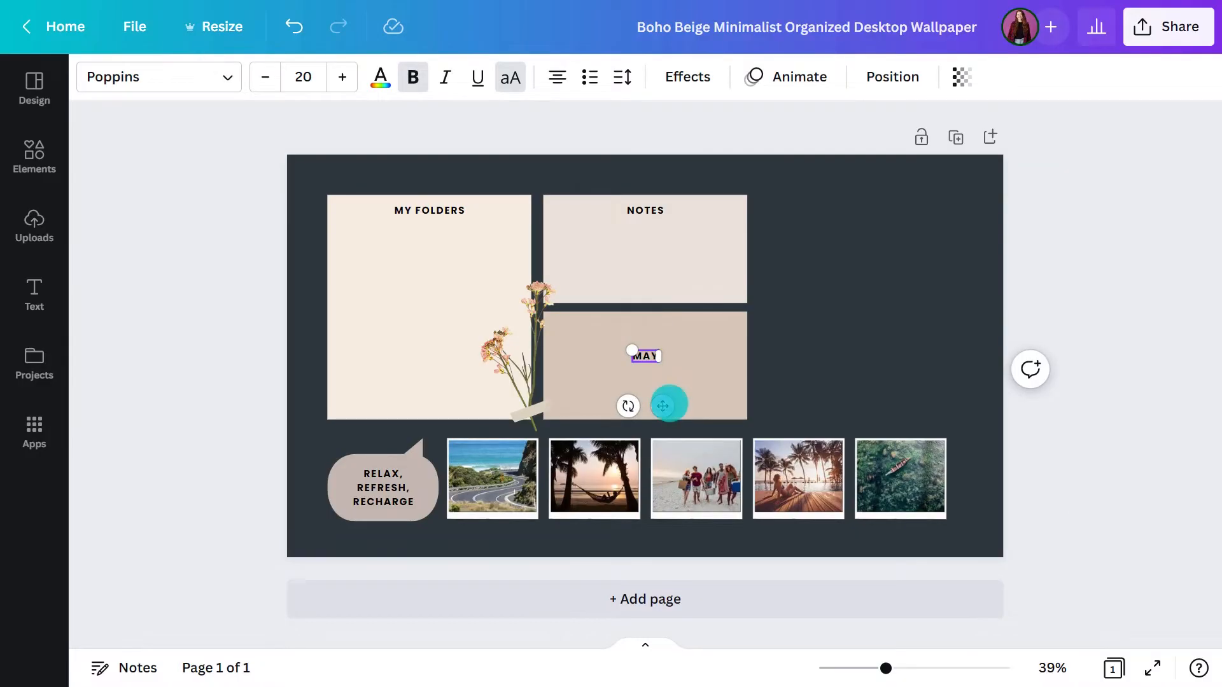
Move the MAY heading above the calendar area, duplicate text for the grid, and bring up Share.
left_click_drag(643, 357, 865, 195)
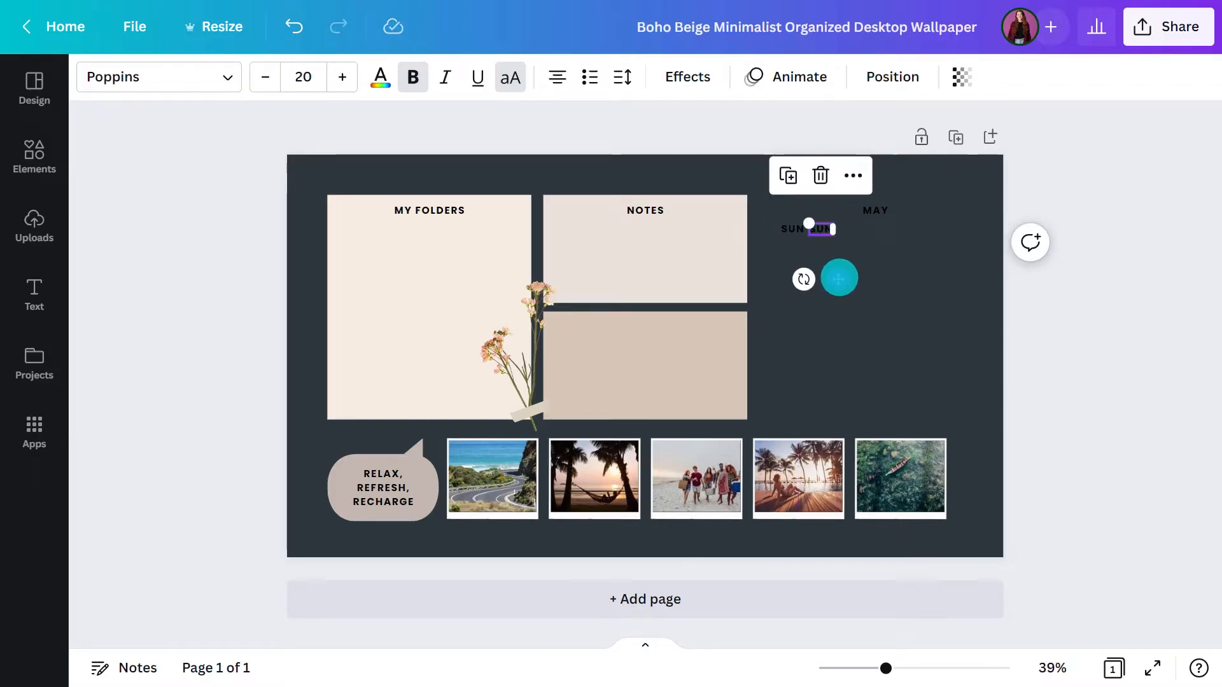
key("cmd+d")
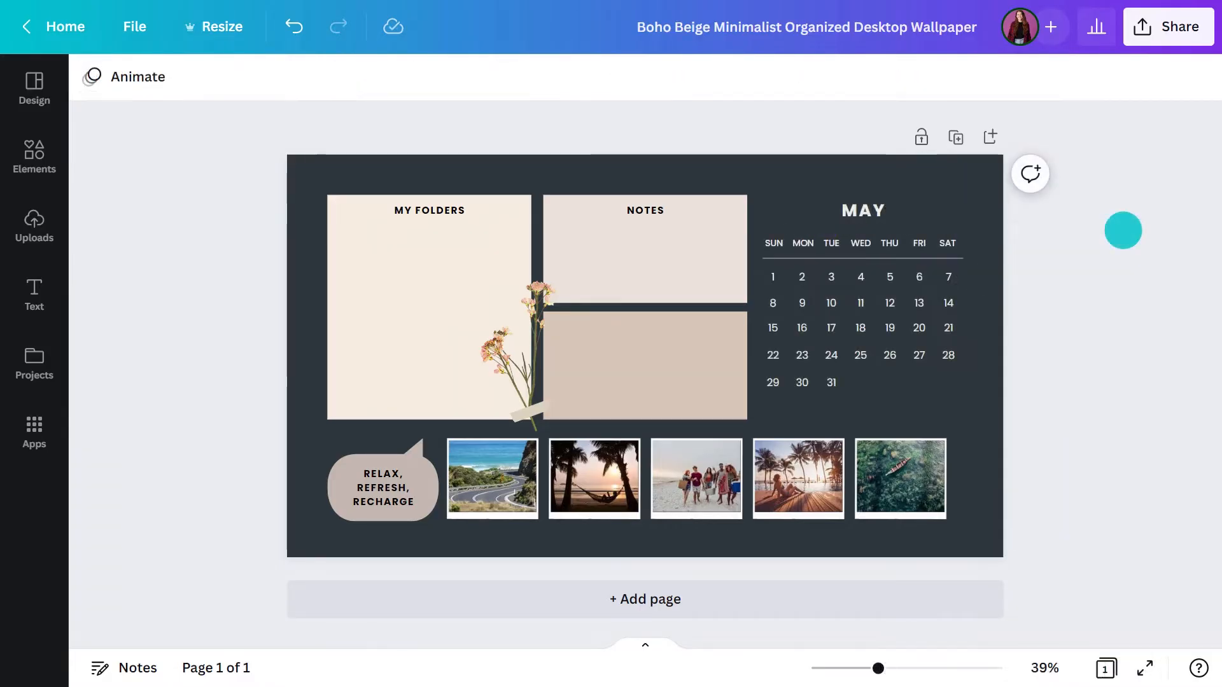
left_click(1168, 25)
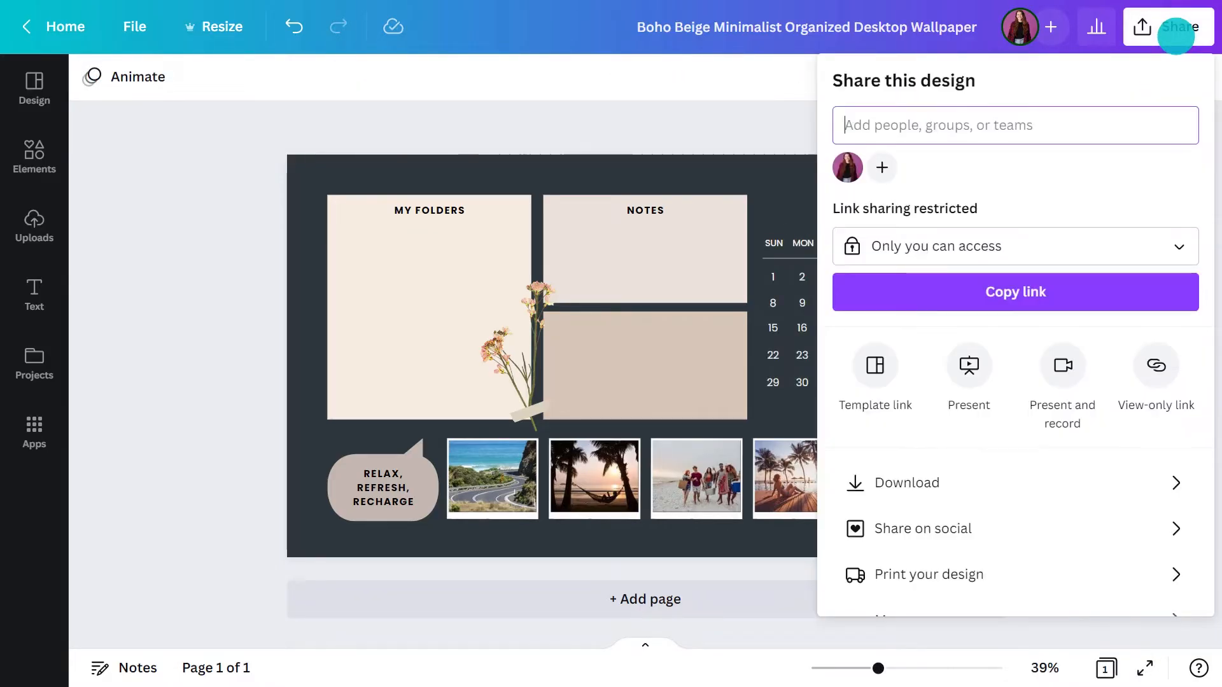
Download the wallpaper as a PNG with transparent background and start a new blank desktop wallpaper.
left_click(906, 484)
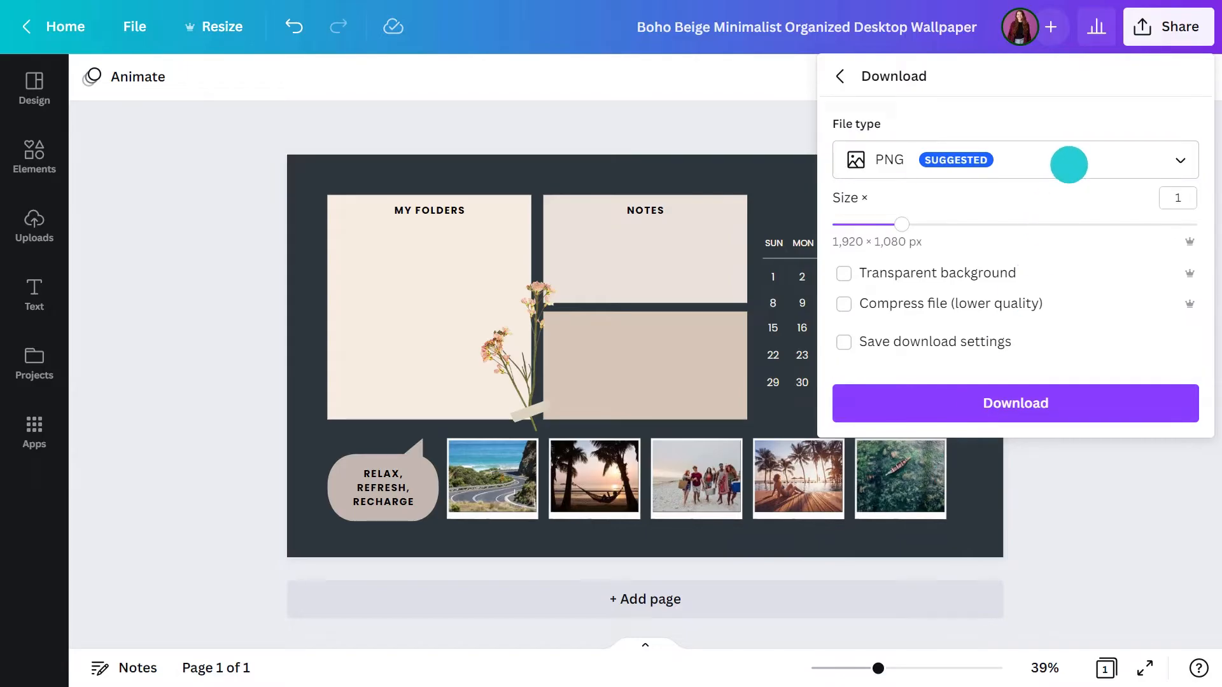
left_click(844, 273)
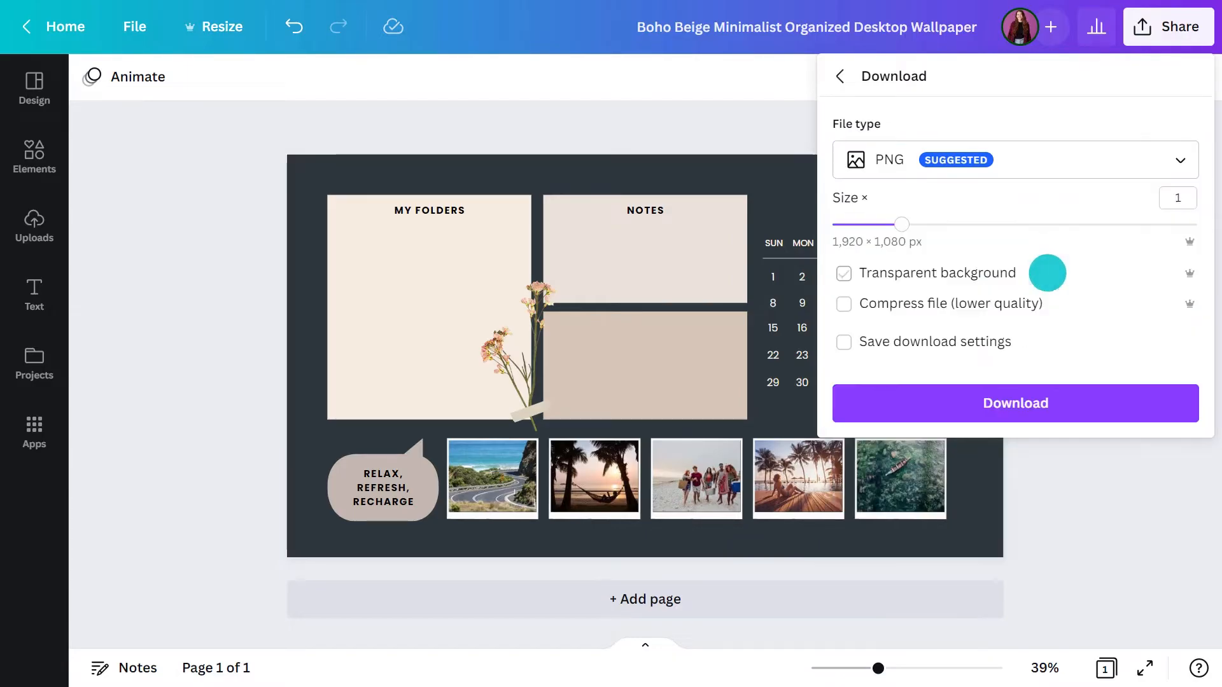
left_click(1016, 403)
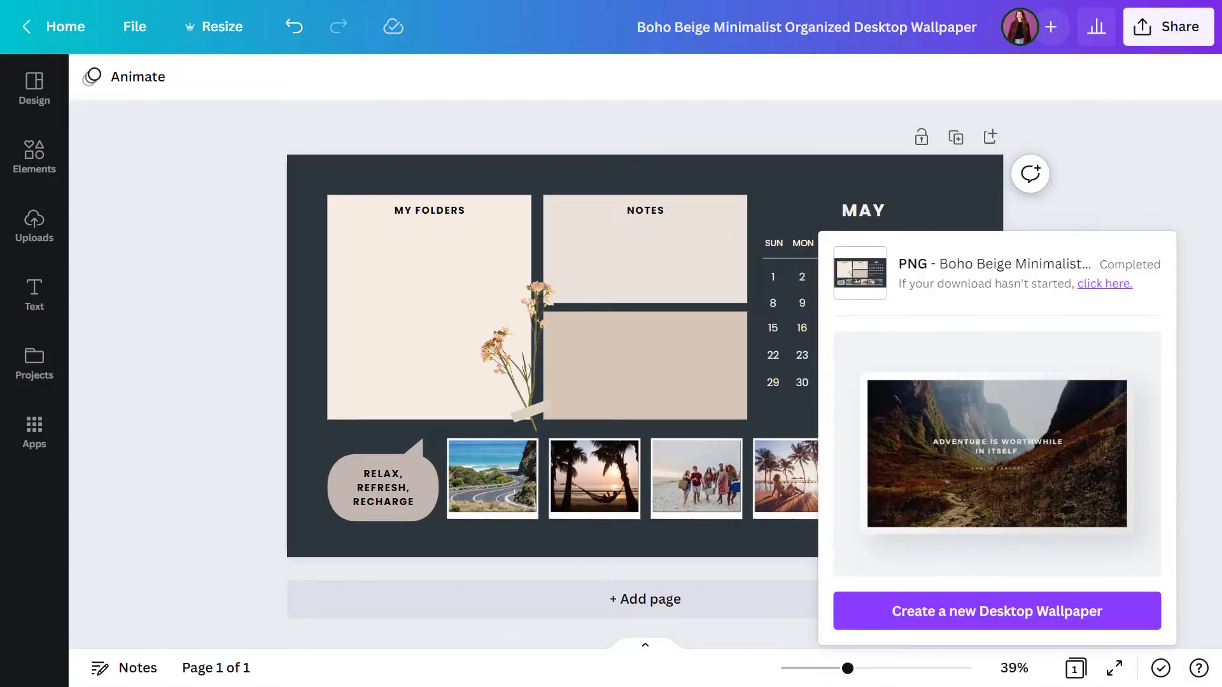
left_click(997, 611)
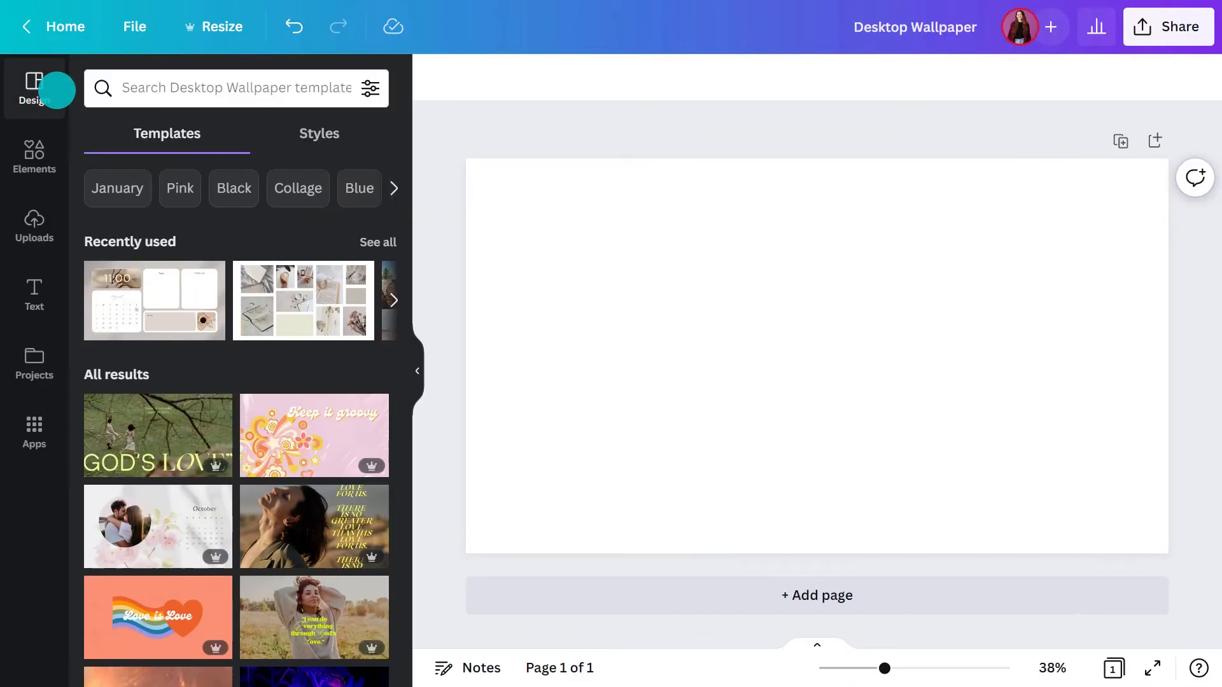
type("@huseyinbakikk")
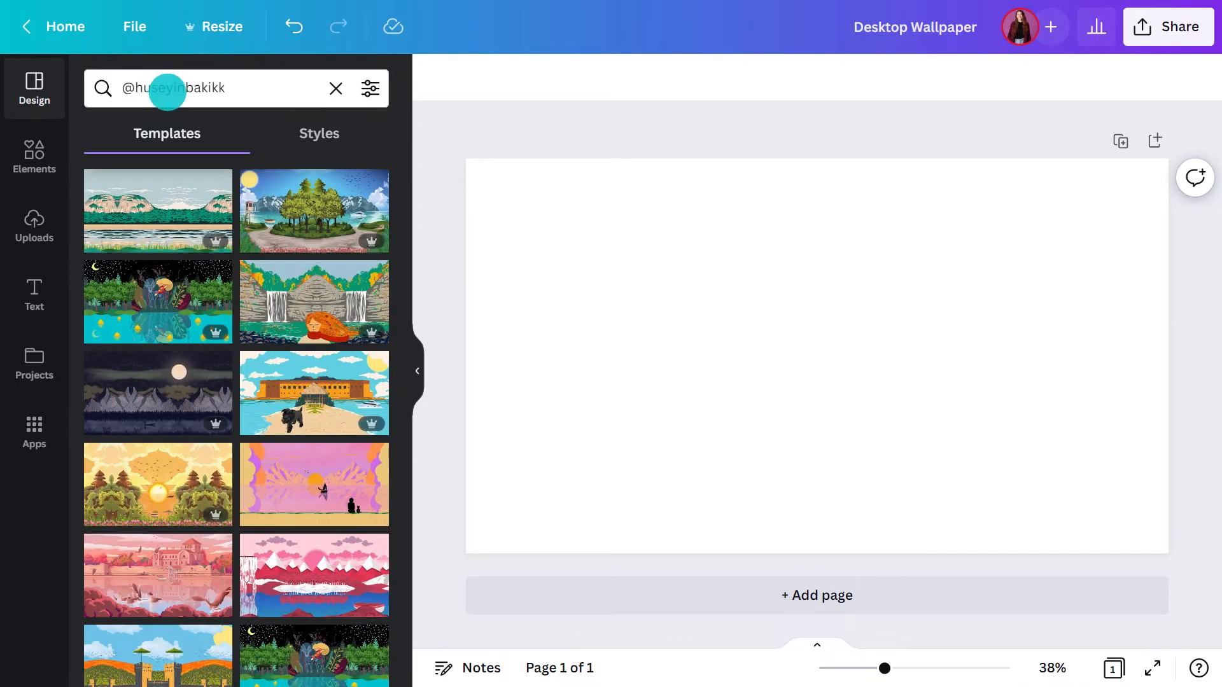
scroll("down", 3)
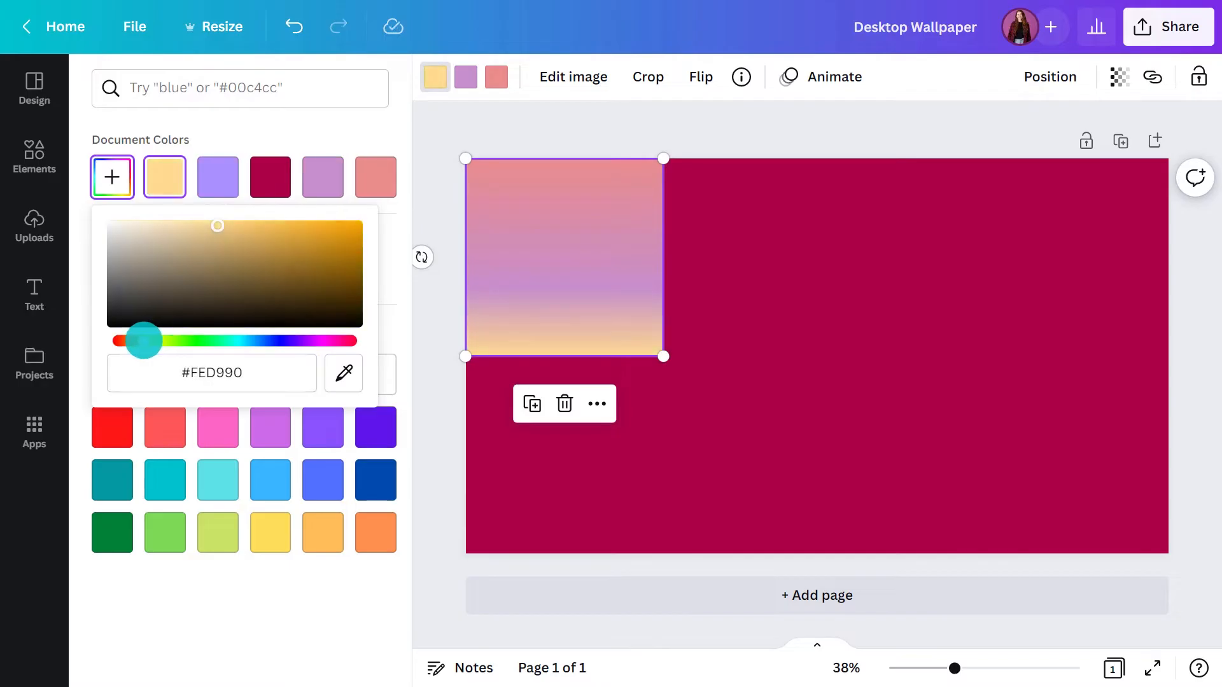
Adjust the gradient sky colour, arrange the sun graphic and recolour the lake crimson.
left_click(321, 177)
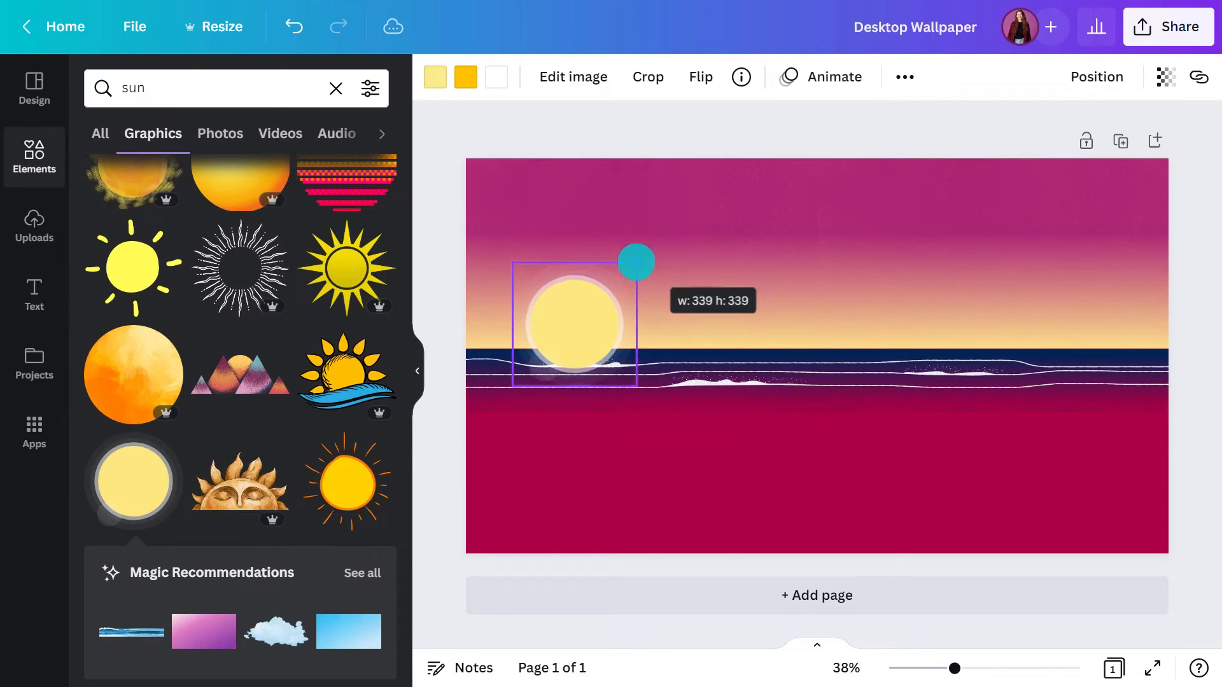
right_click(573, 325)
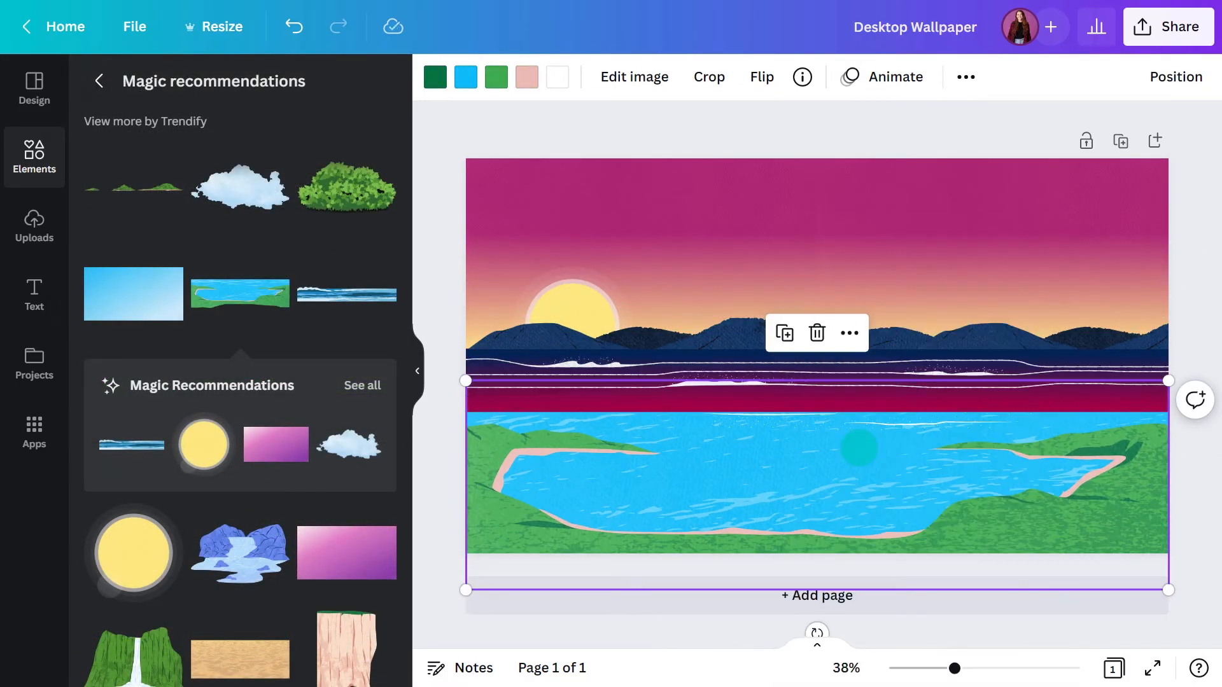
left_click(465, 76)
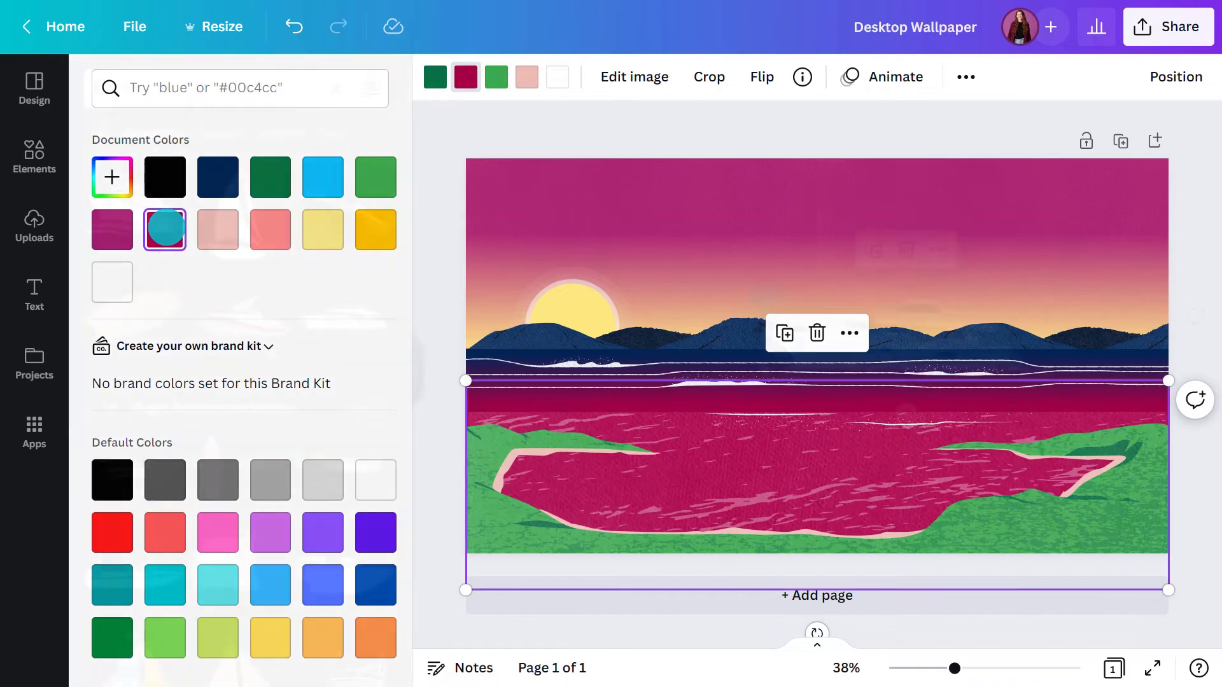
Add boat, palm tree and surfer girl graphics, flipping the surfer and opening her colours.
type("boat")
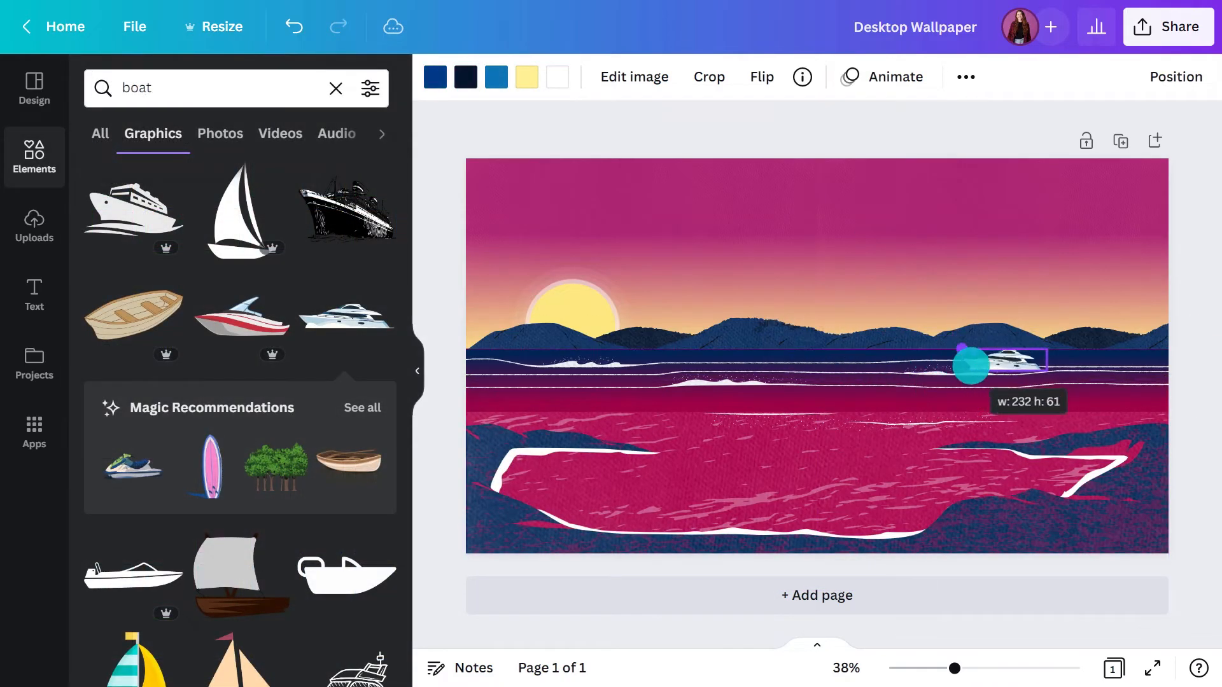
type("palm tree")
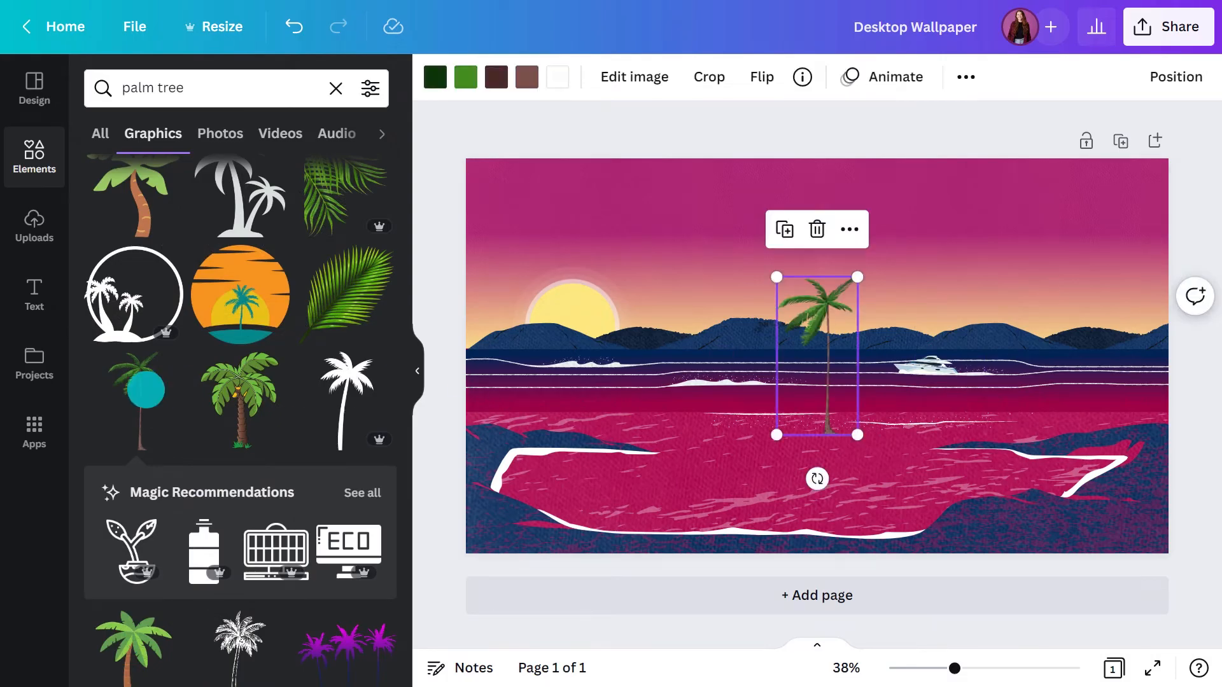
left_click(435, 76)
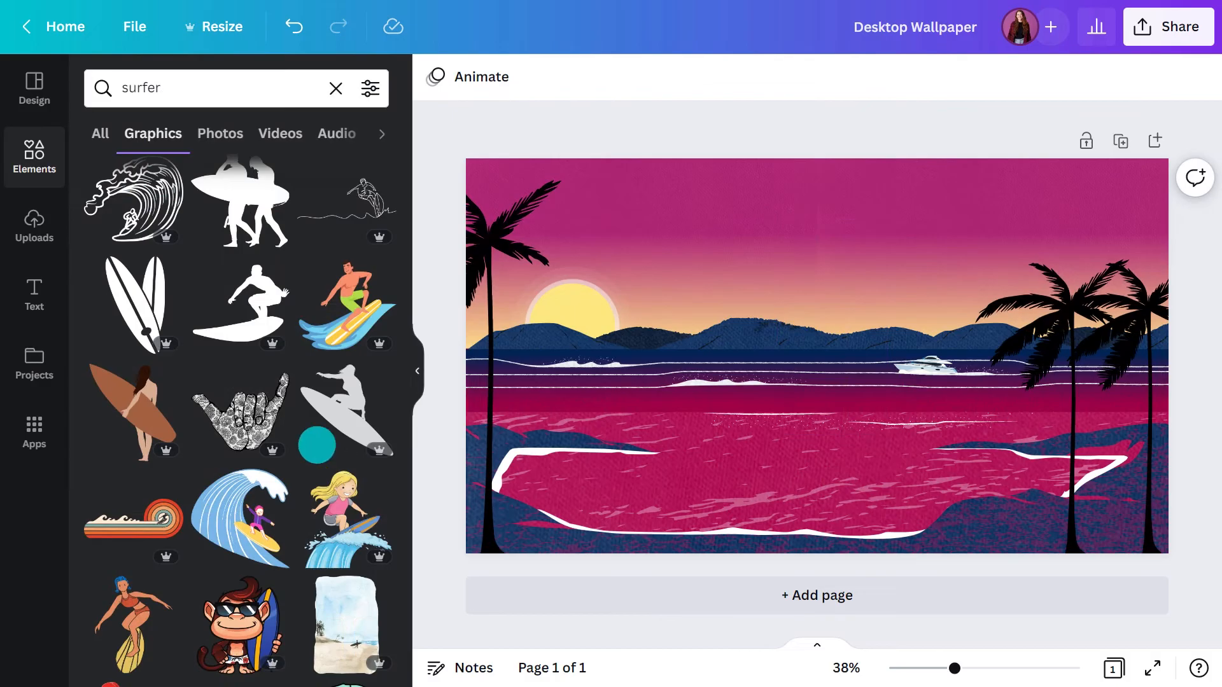
left_click(133, 404)
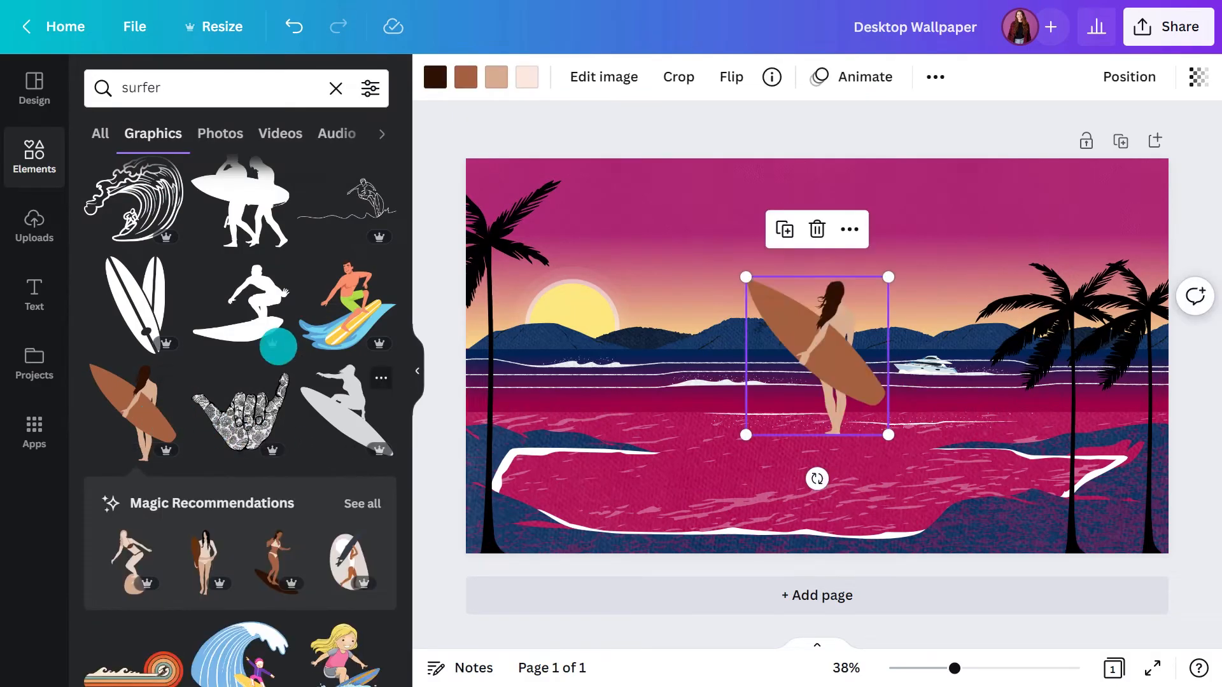
left_click(436, 77)
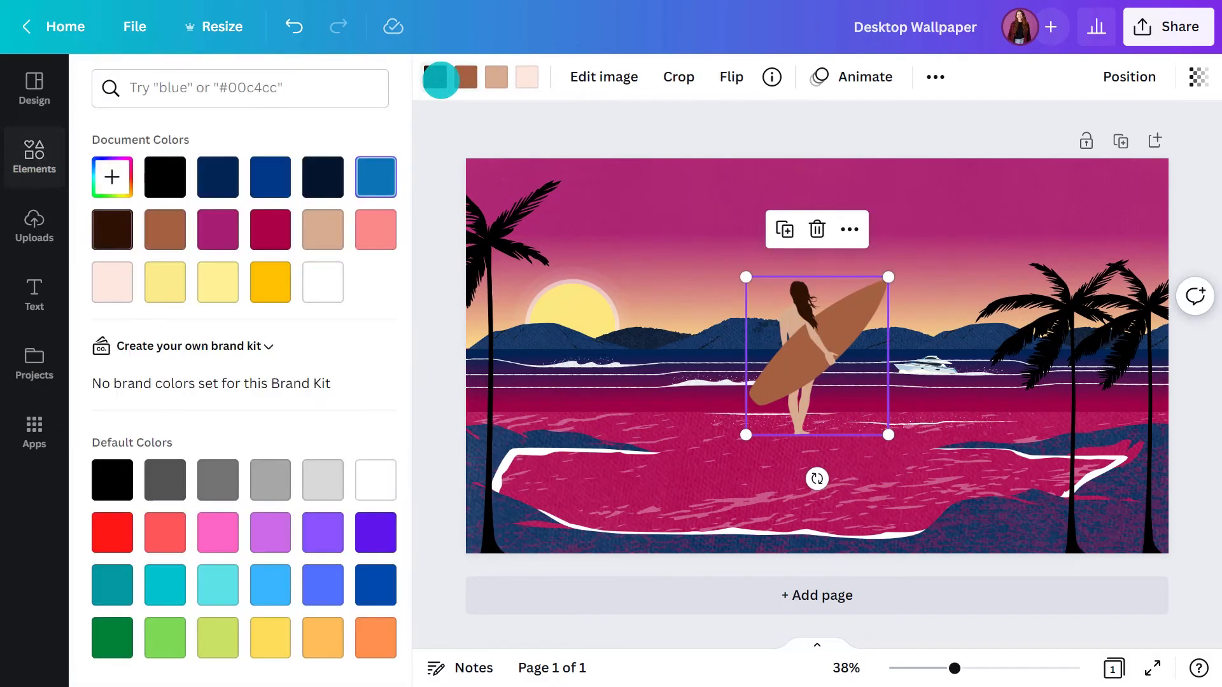
left_click(164, 177)
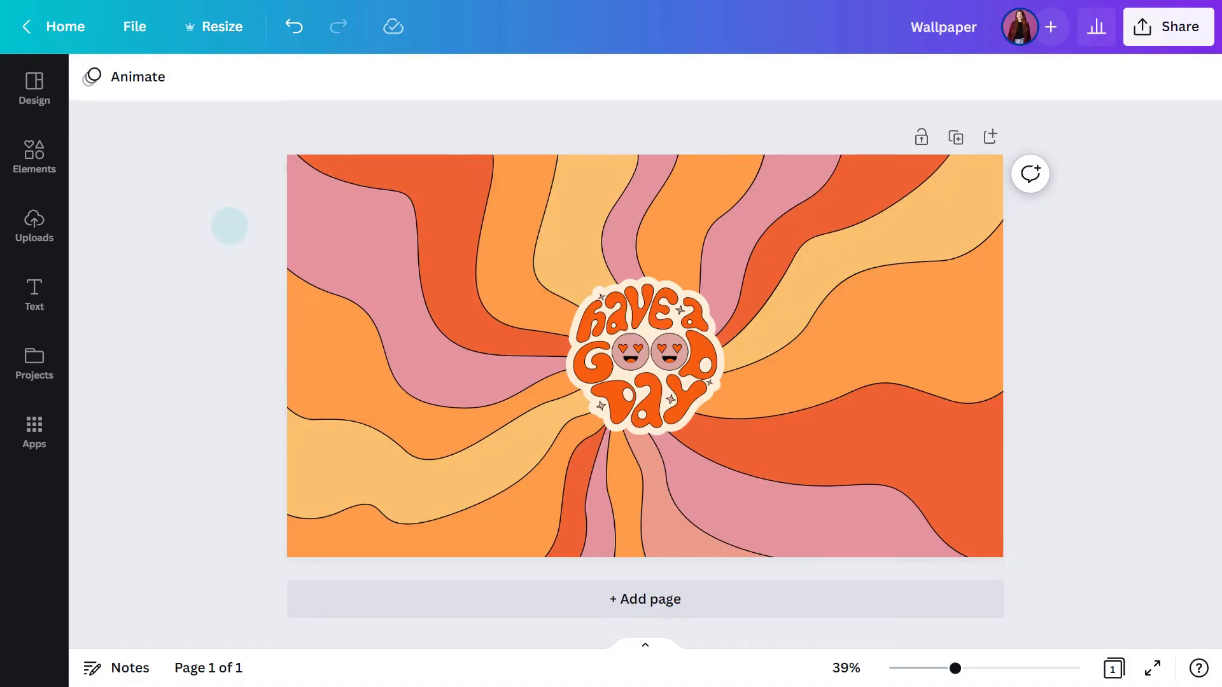
Search the Resize options for a 'phone wallpaper' size.
left_click(221, 27)
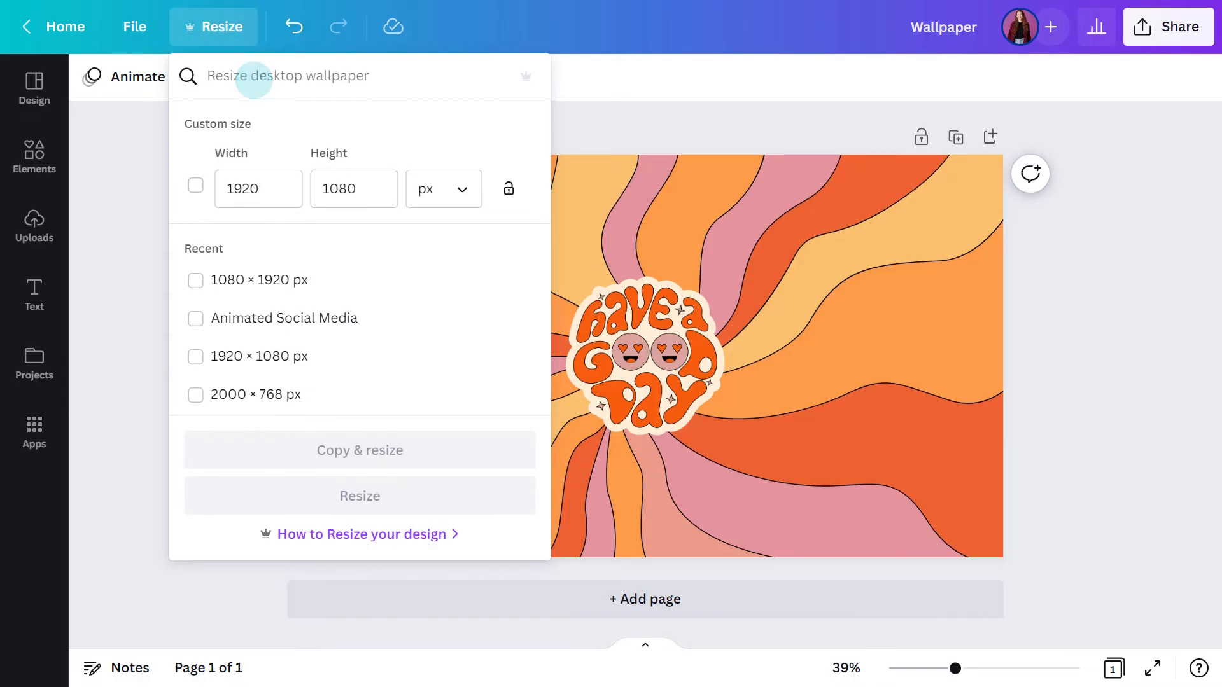
type("phone wallpaper")
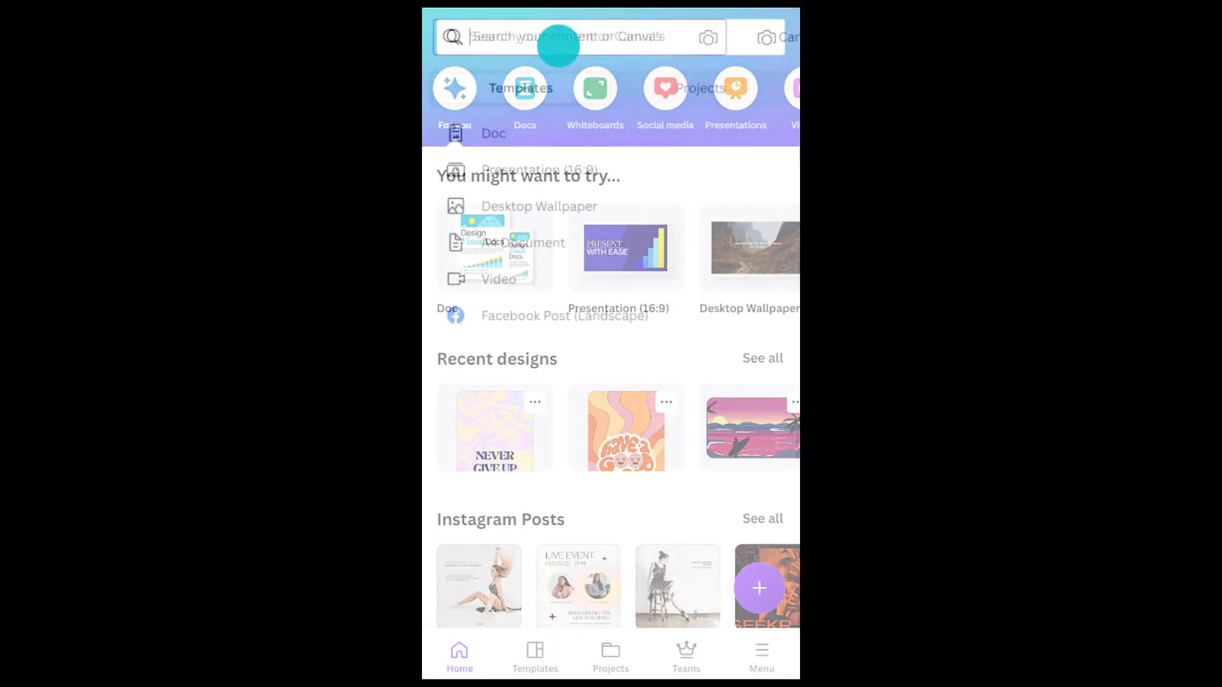
Find the dreamy 'phone wallpaper' template and choose Download as PNG from Share.
type("phone wallpaper")
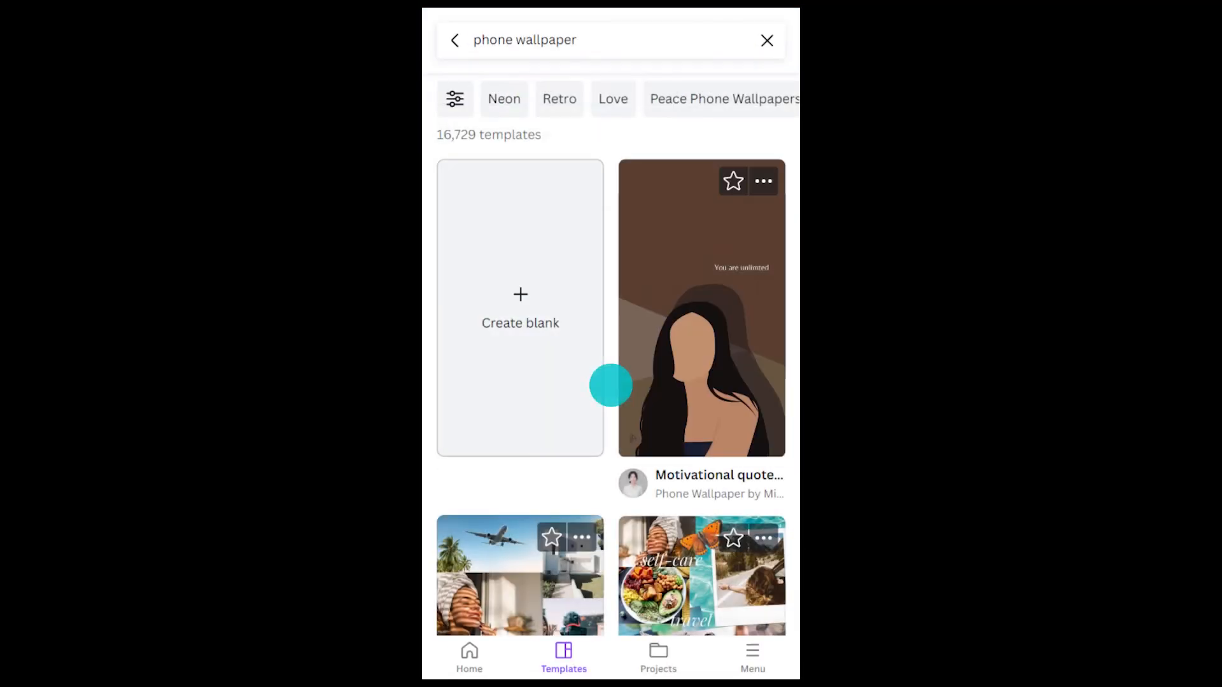
scroll("down", 3)
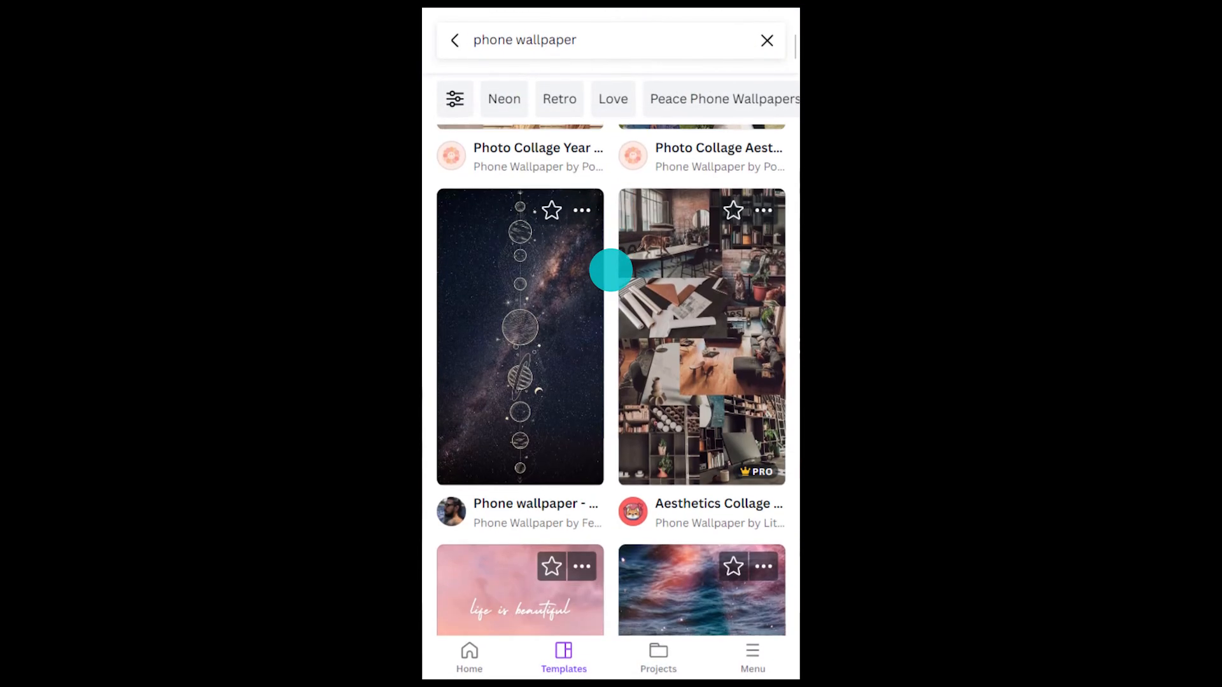
scroll("down", 3)
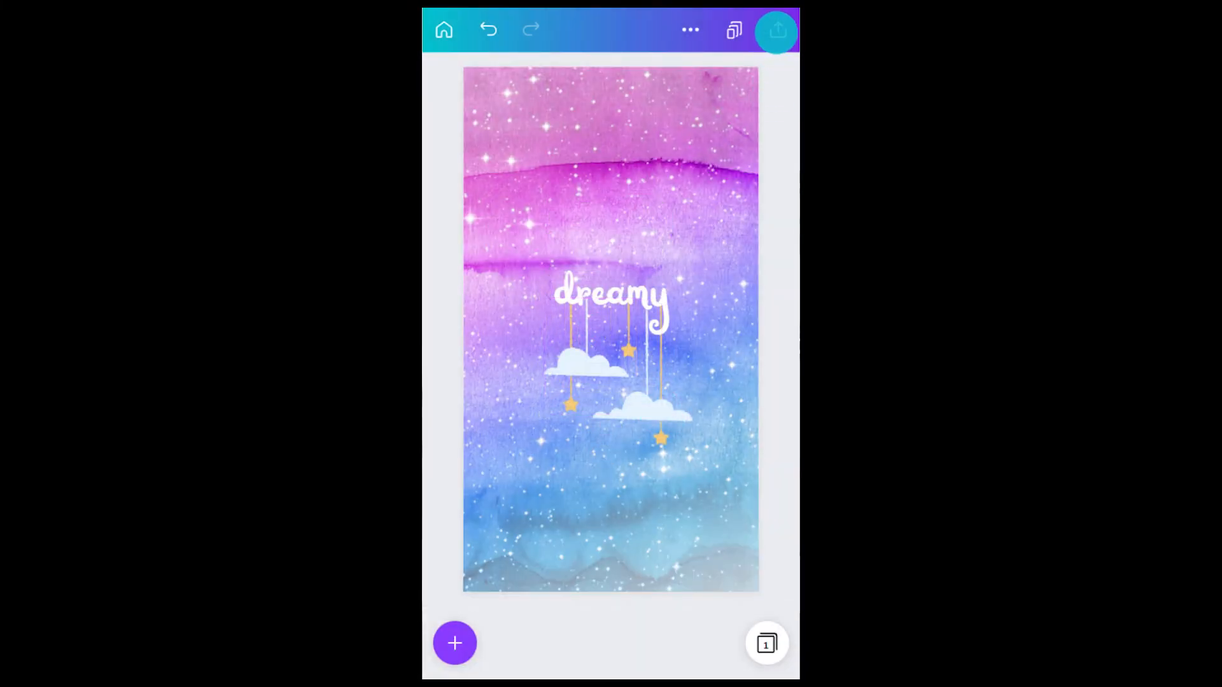
left_click(779, 30)
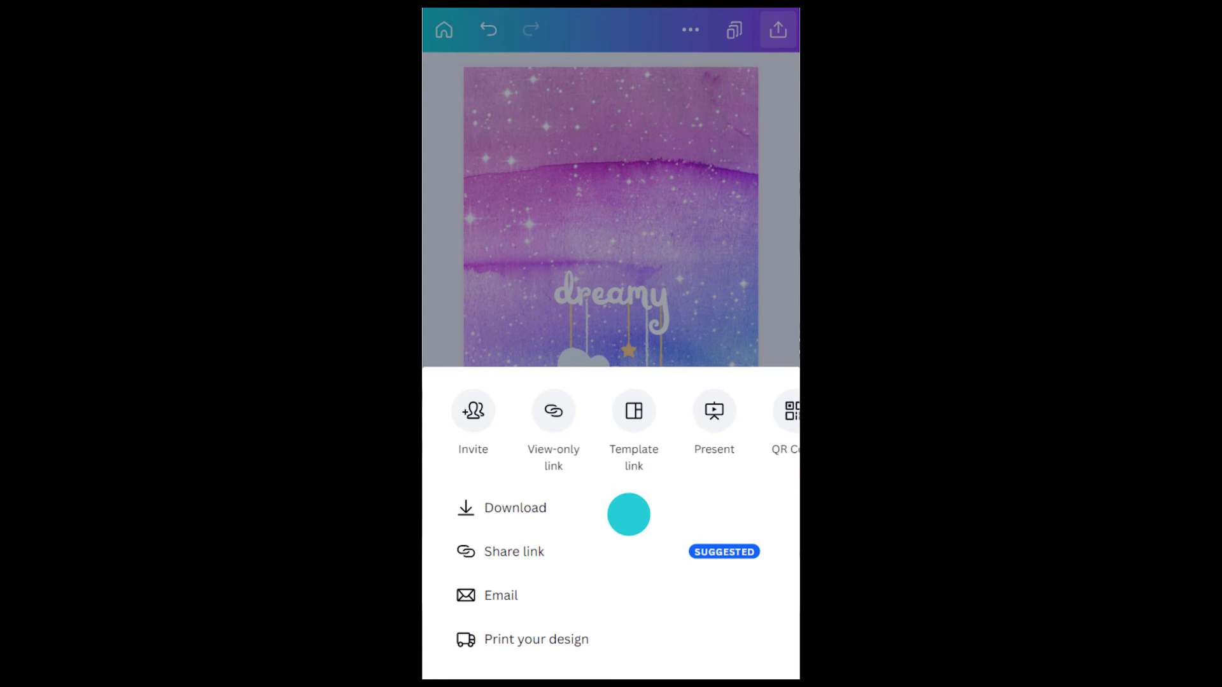
left_click(514, 509)
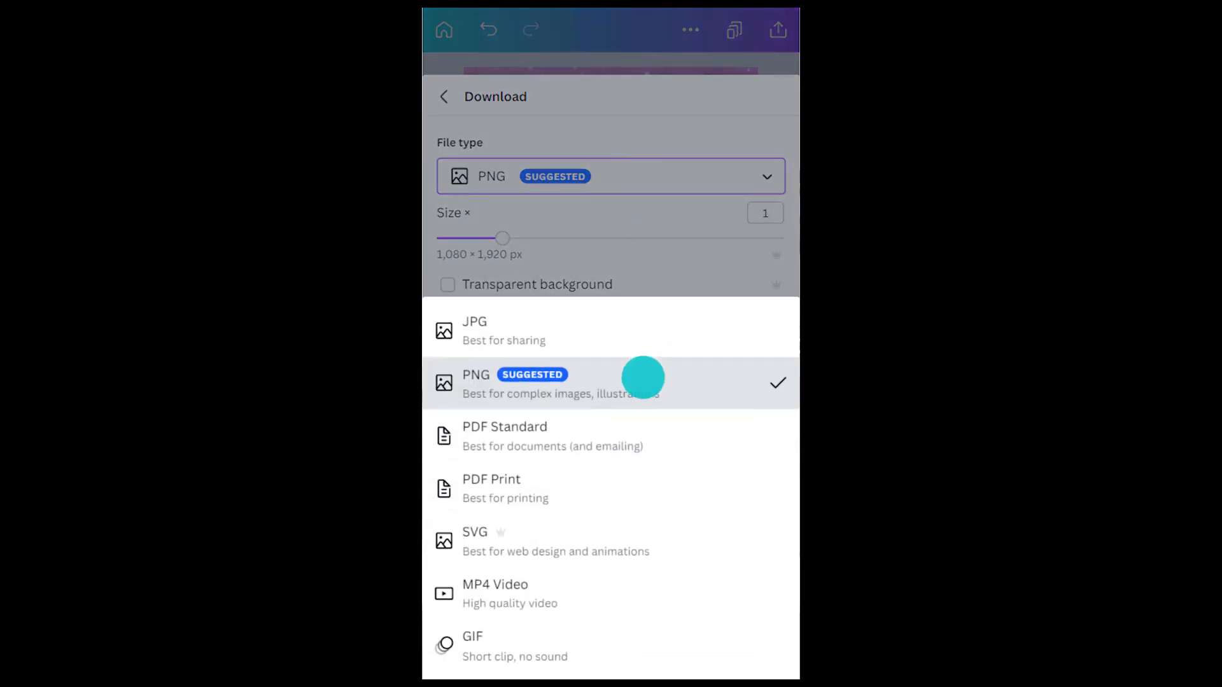